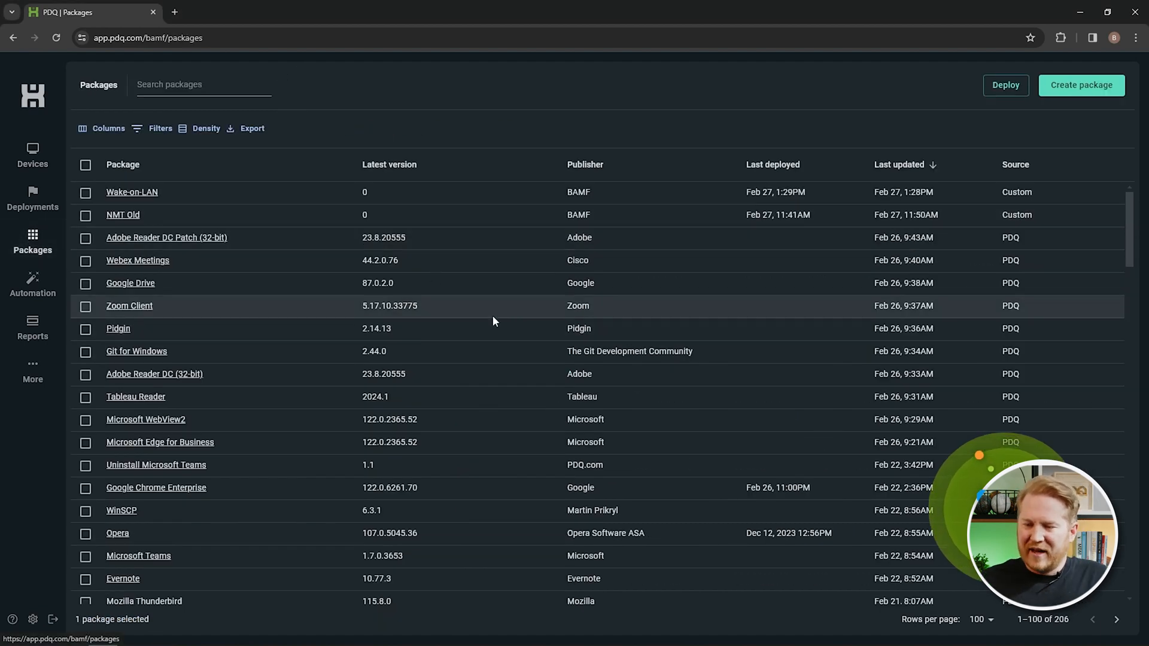
Step: Search the package list for 'teams'
click(203, 83)
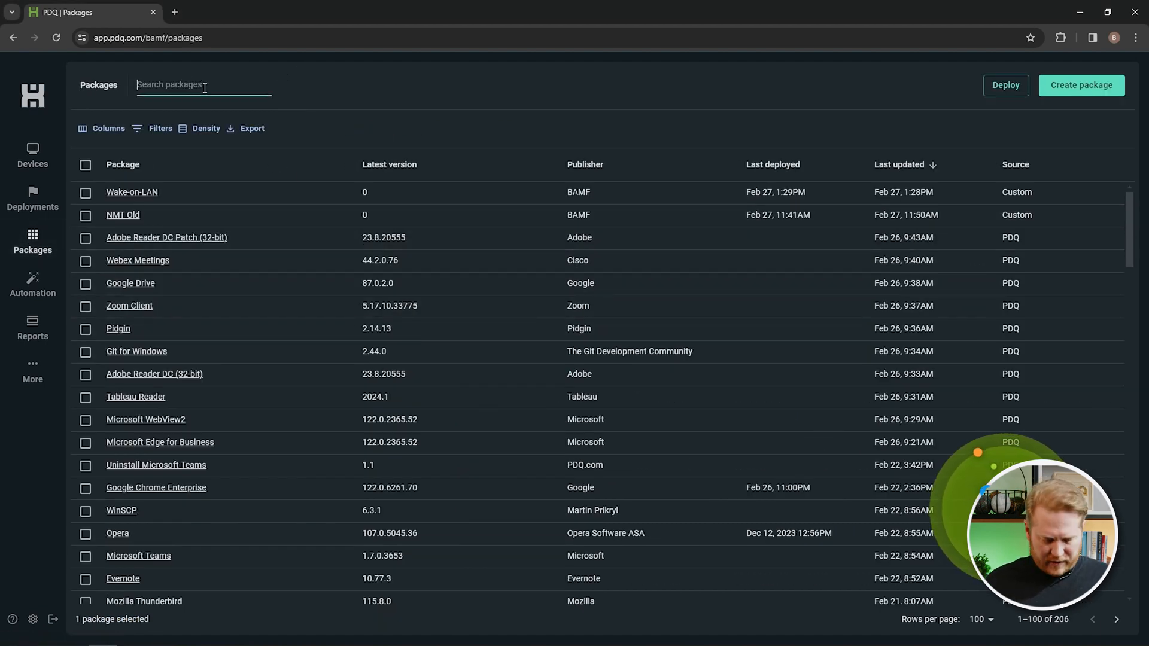
text(teams)
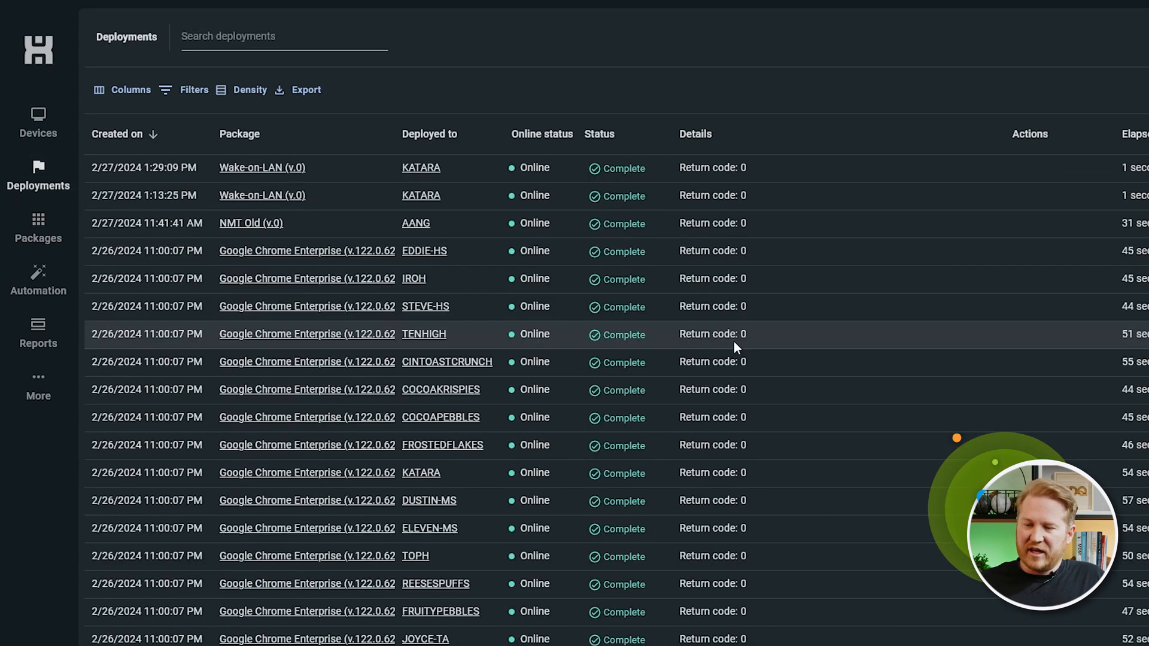
Step: Return to the Packages list from the sidebar
click(37, 227)
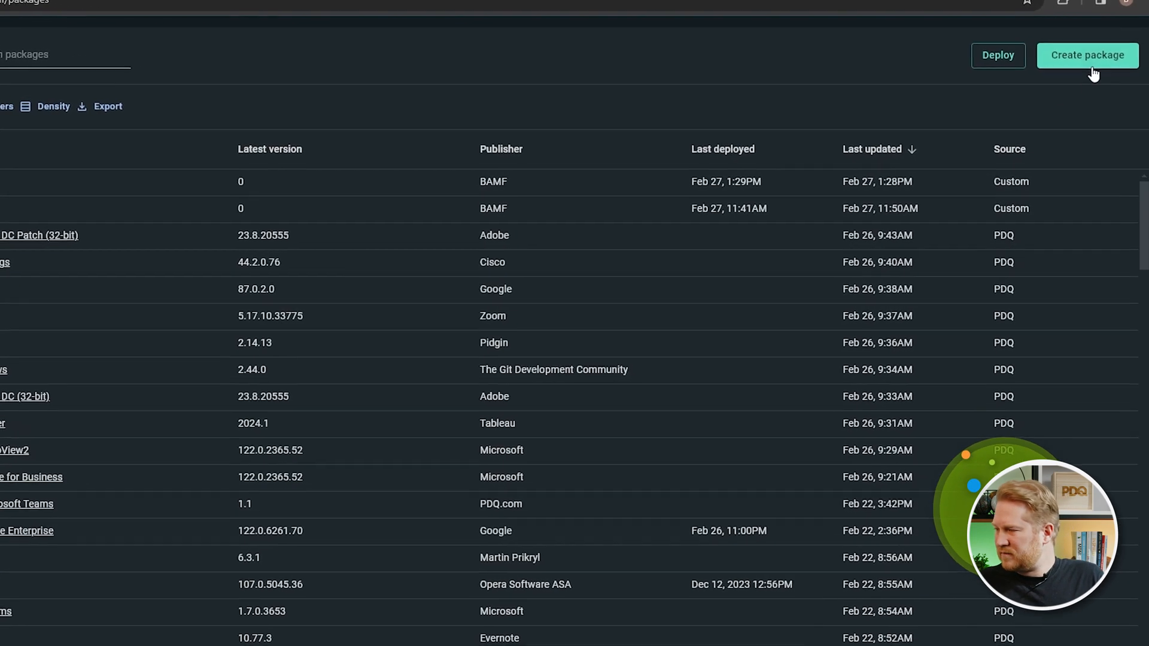
Step: Create a package named 'New and Improved MS Teams' and add a script step to it
click(1086, 55)
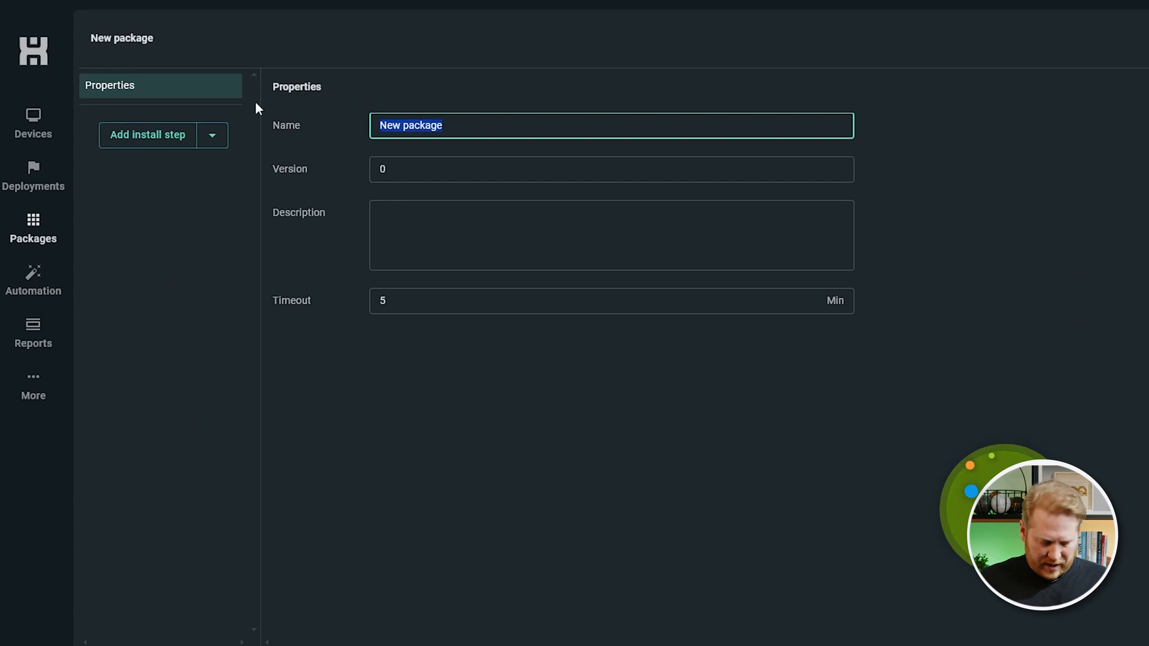
text(New and improved MS)
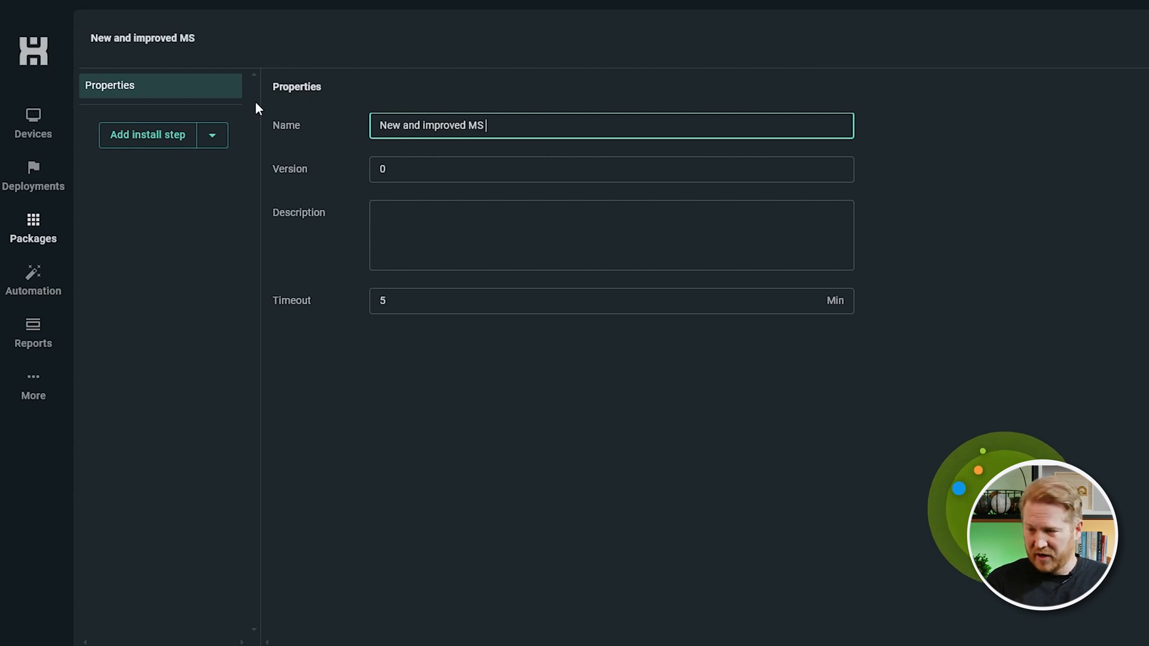
text(Teams)
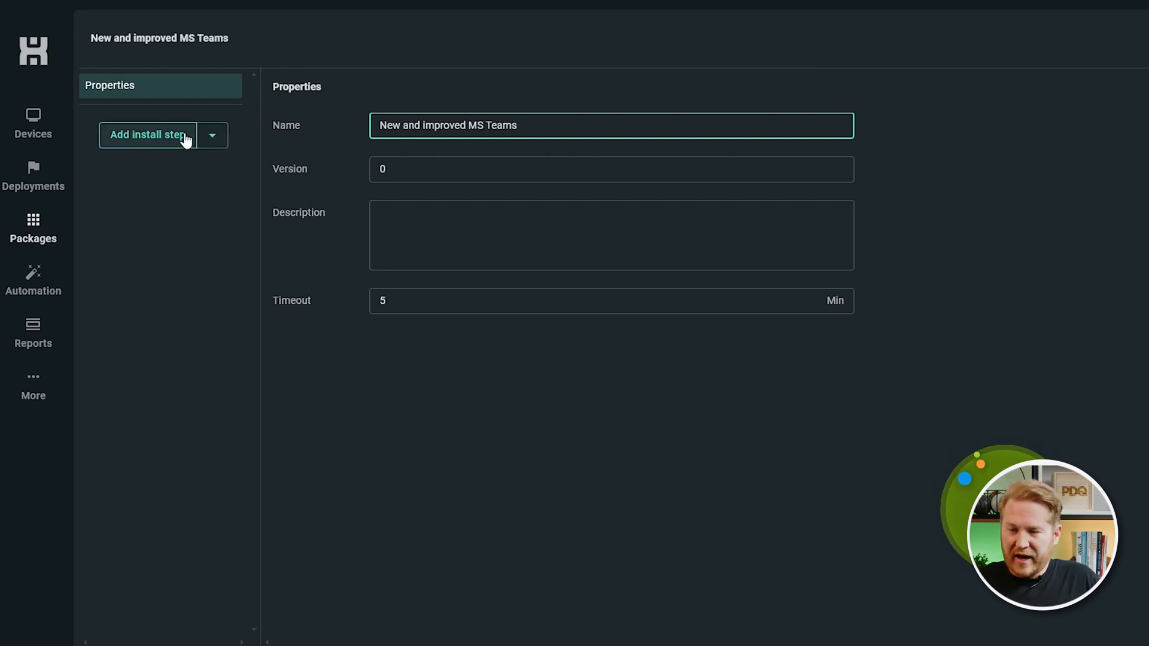
click(212, 136)
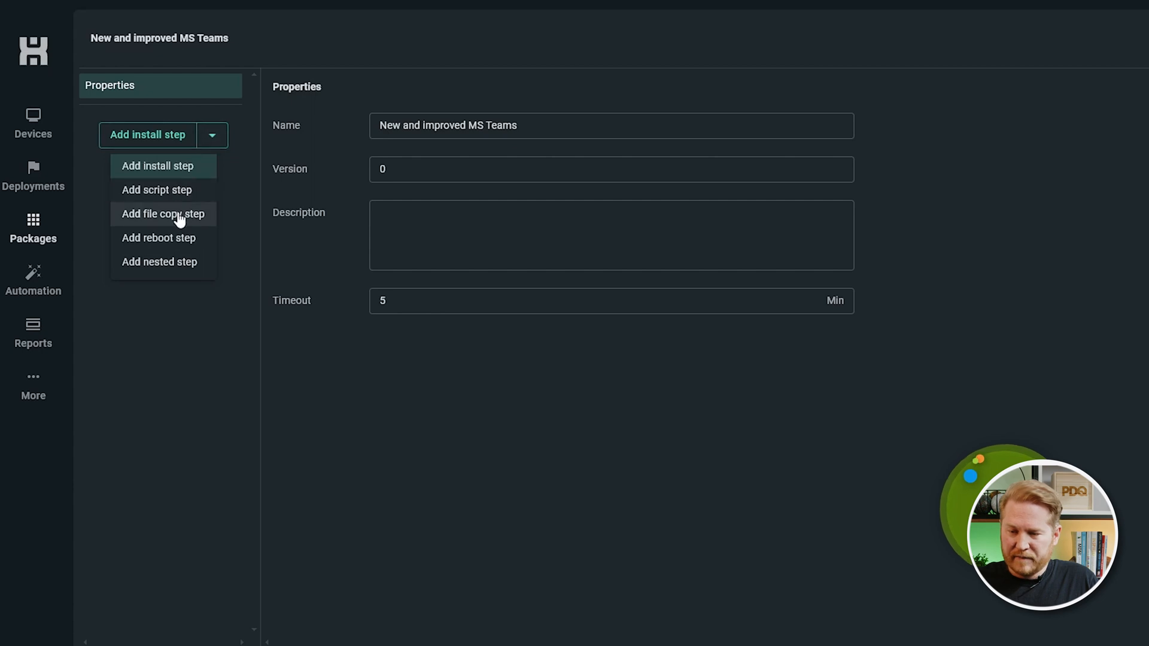
click(156, 190)
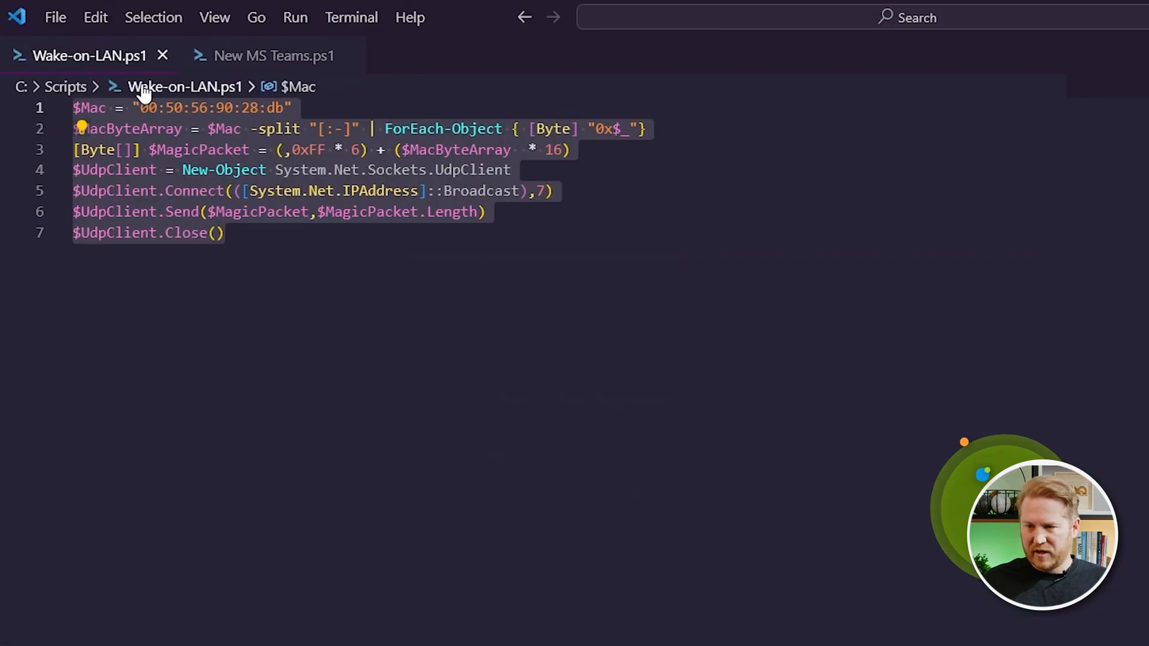
Step: Switch to the New MS Teams.ps1 script in the editor
click(274, 56)
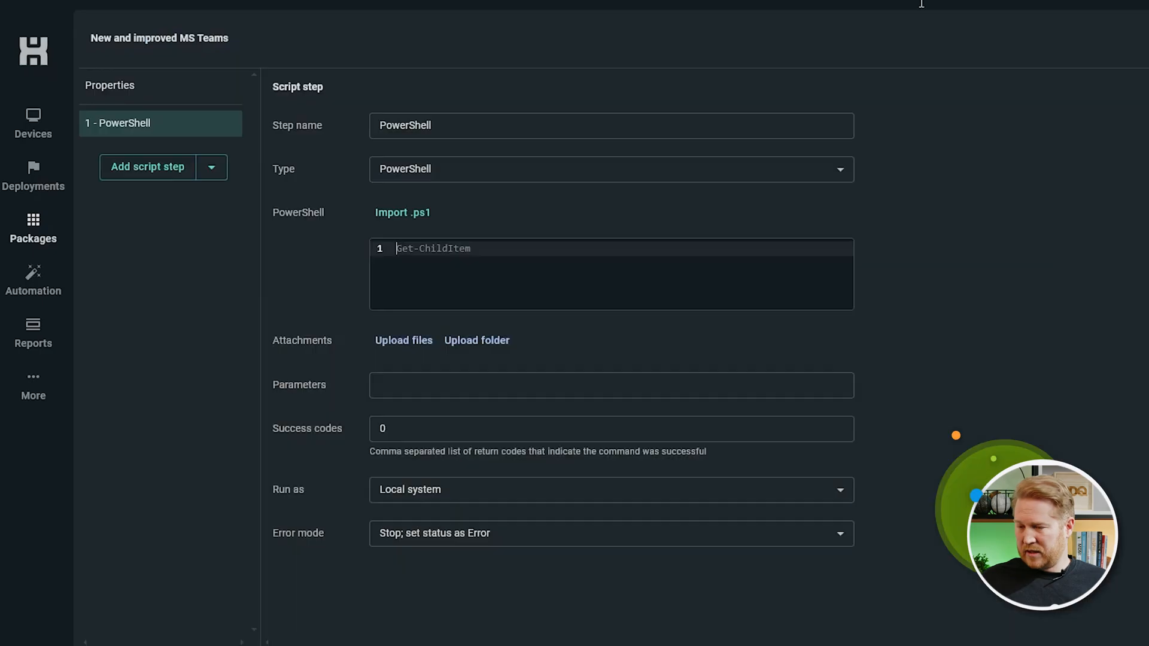
Step: Fill the step with the Get-AppxPackage script that finds '*Teams*' app packages for removal
text($Apps = Get-AppxPackage | Where-Object { $_.Name -like "*Teams*" })
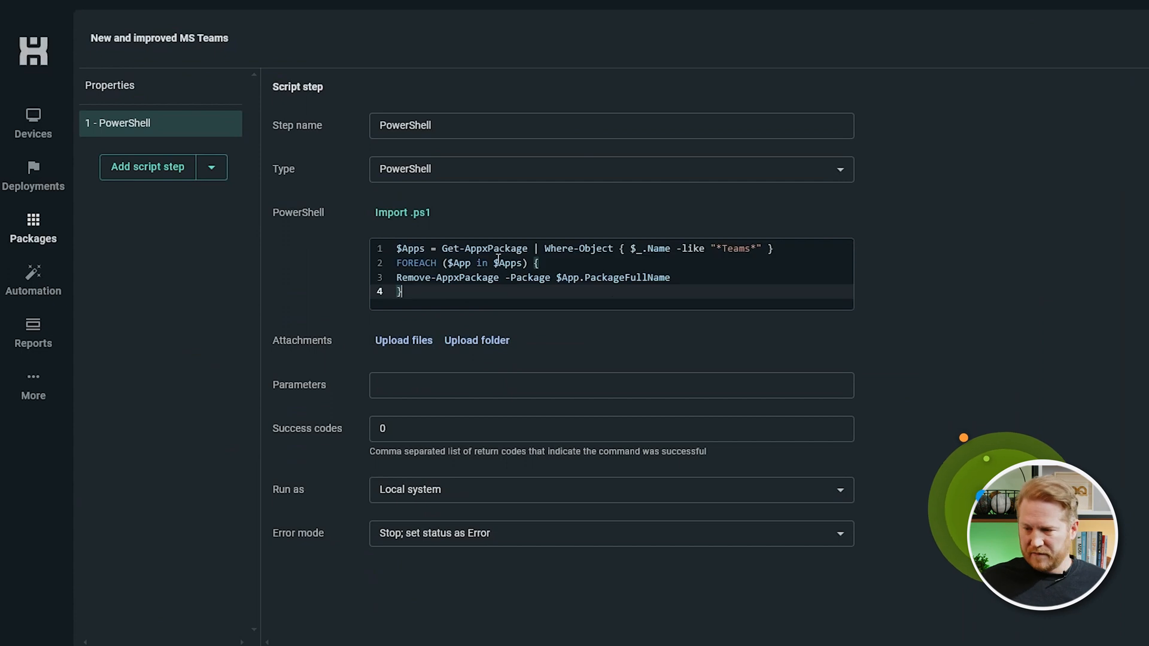
mouse_move(838, 311)
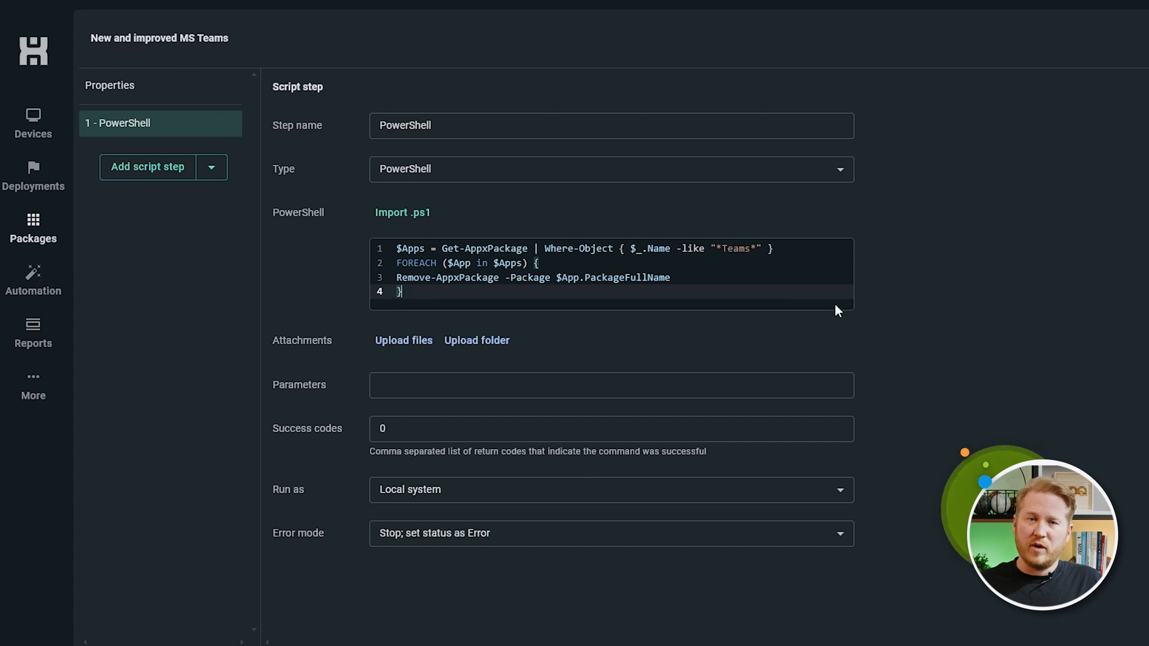
mouse_move(202, 202)
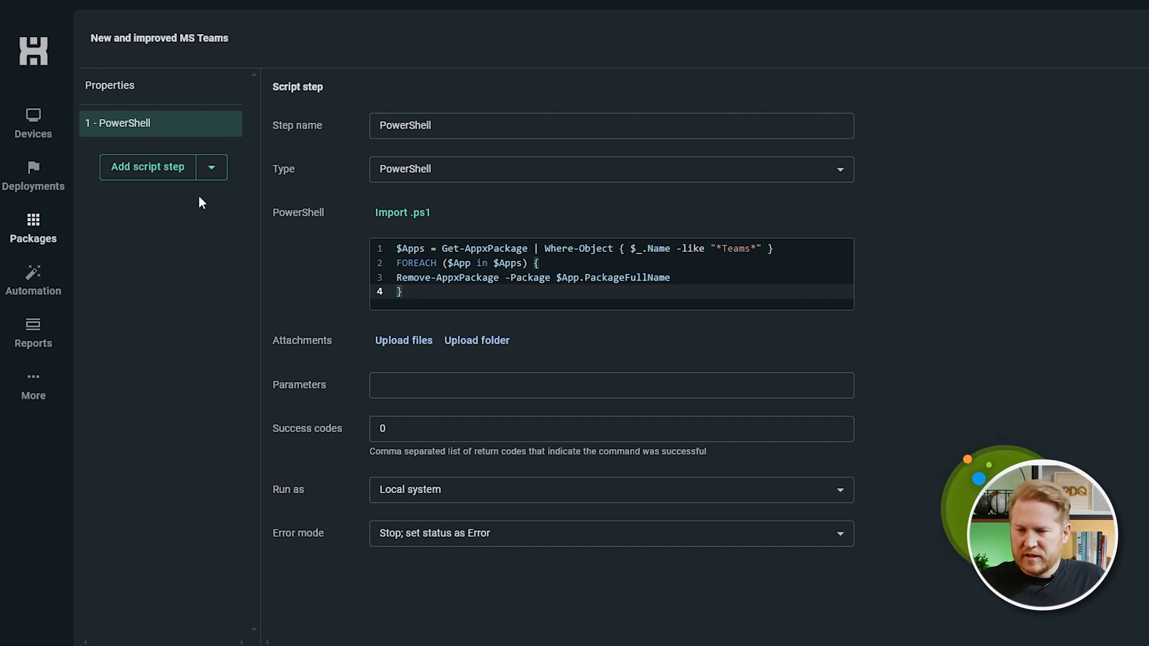
click(210, 166)
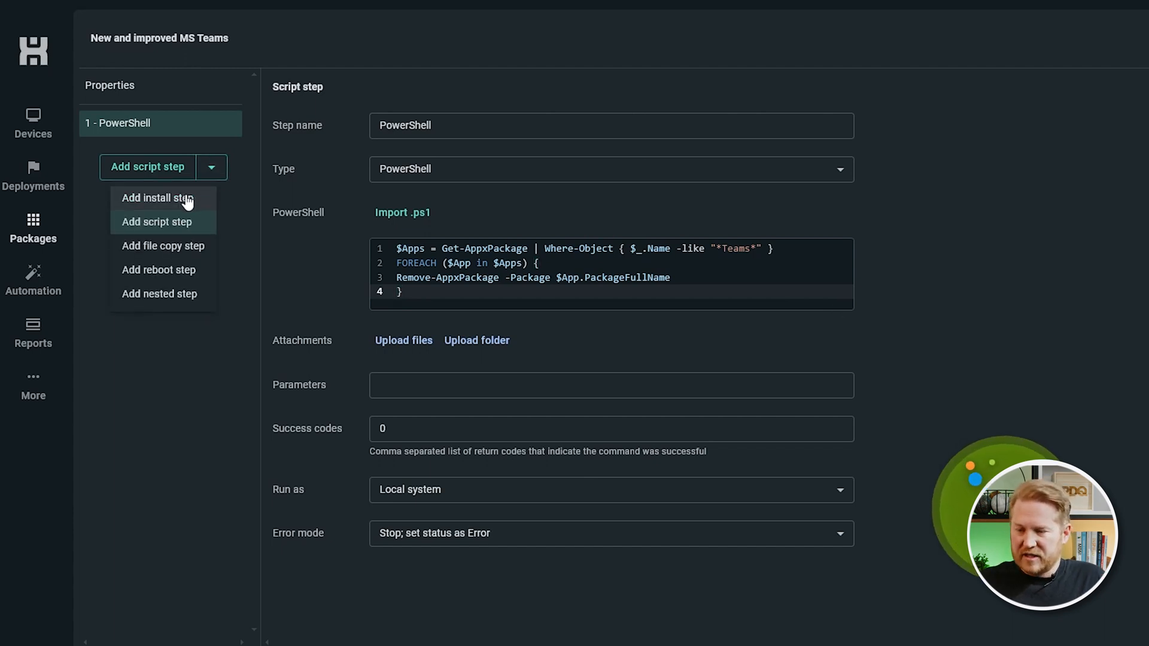
Step: Add an install step running teamsbootstrapper.exe with parameter -p and save the package
click(157, 197)
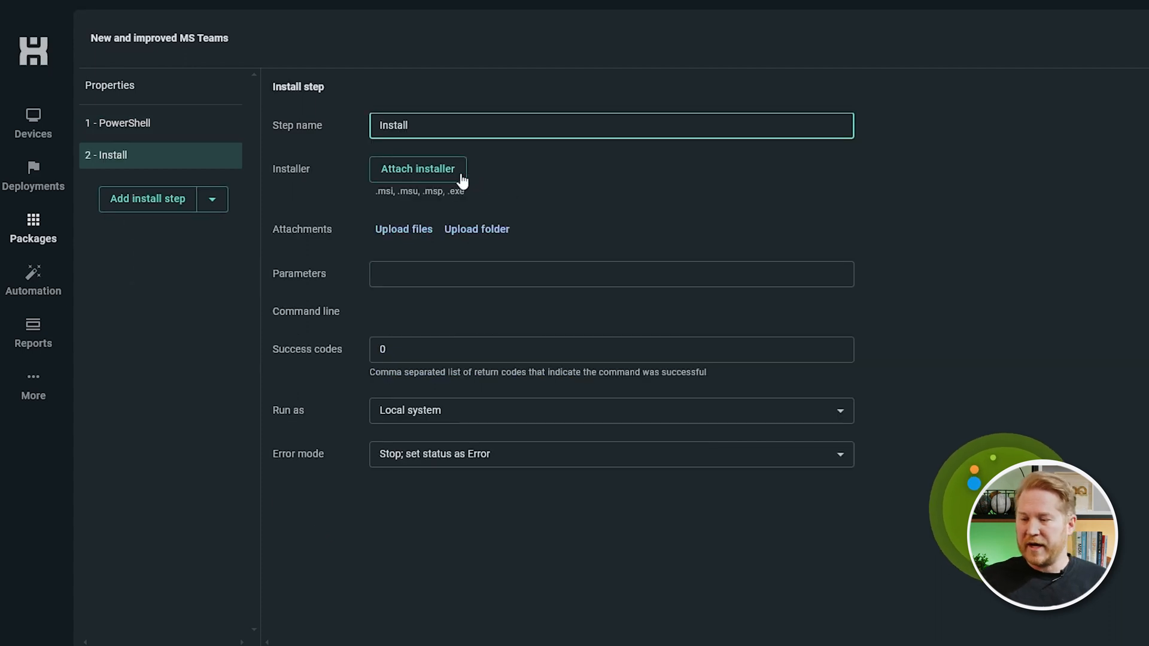
click(418, 169)
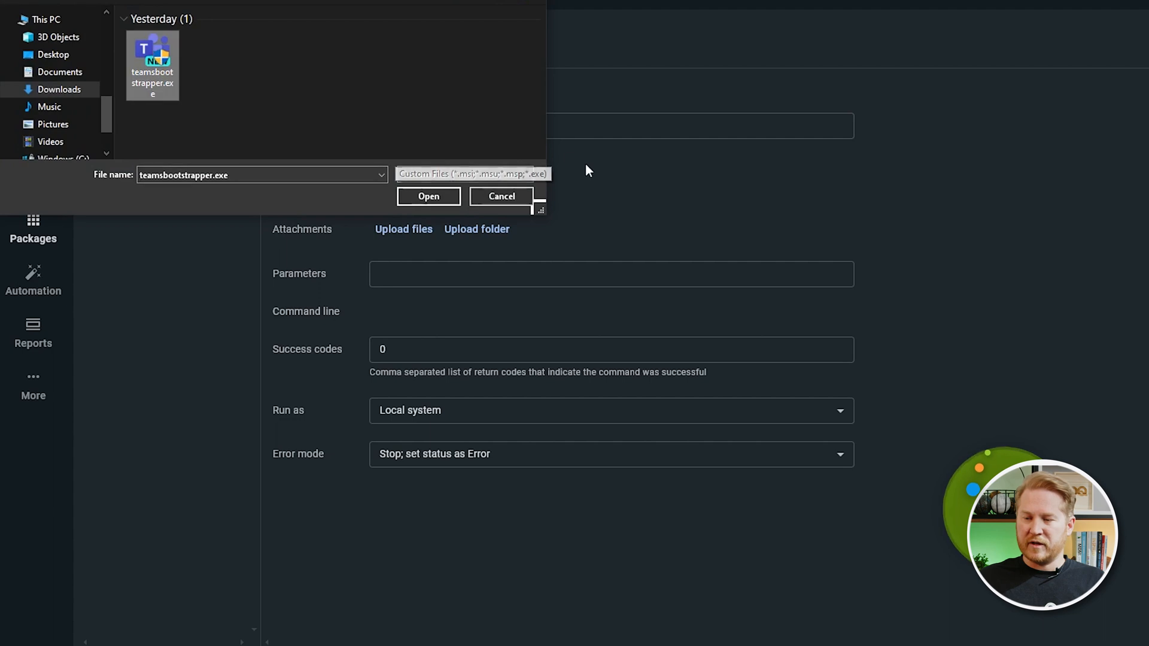
click(428, 196)
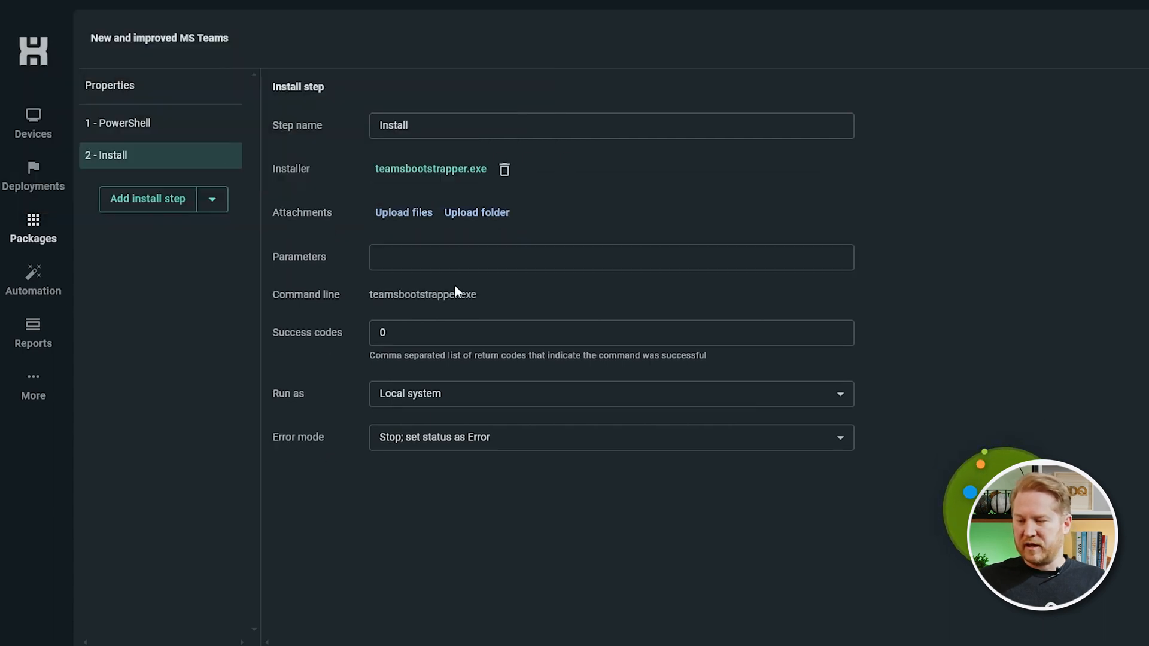
mouse_move(455, 282)
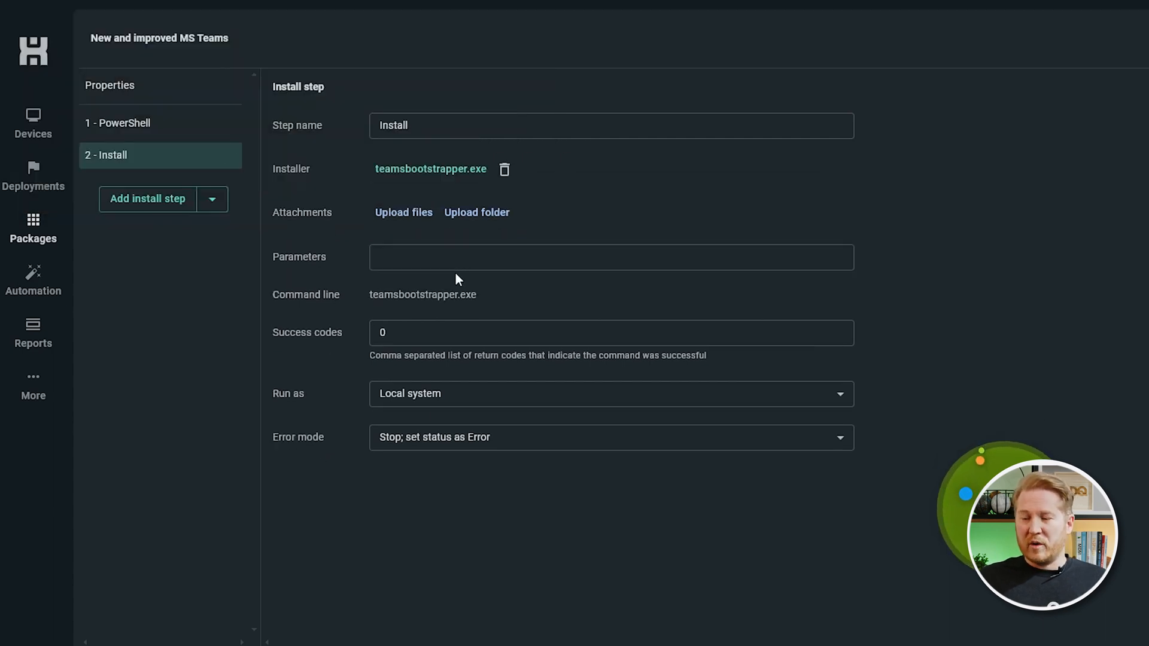
click(610, 256)
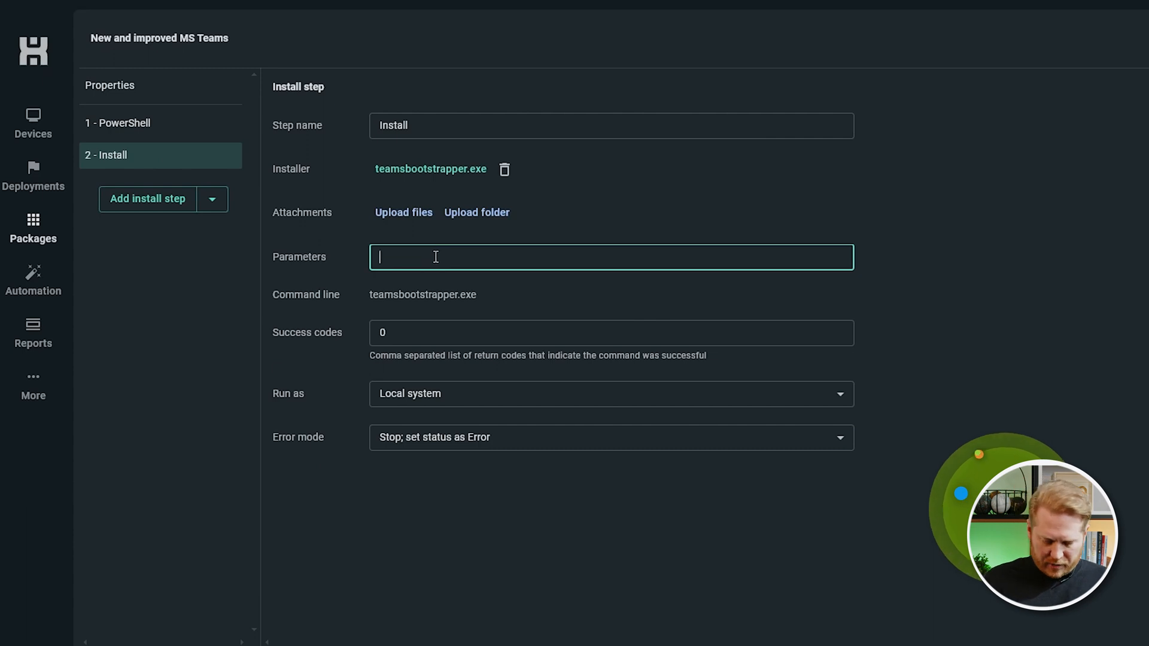
text(-p)
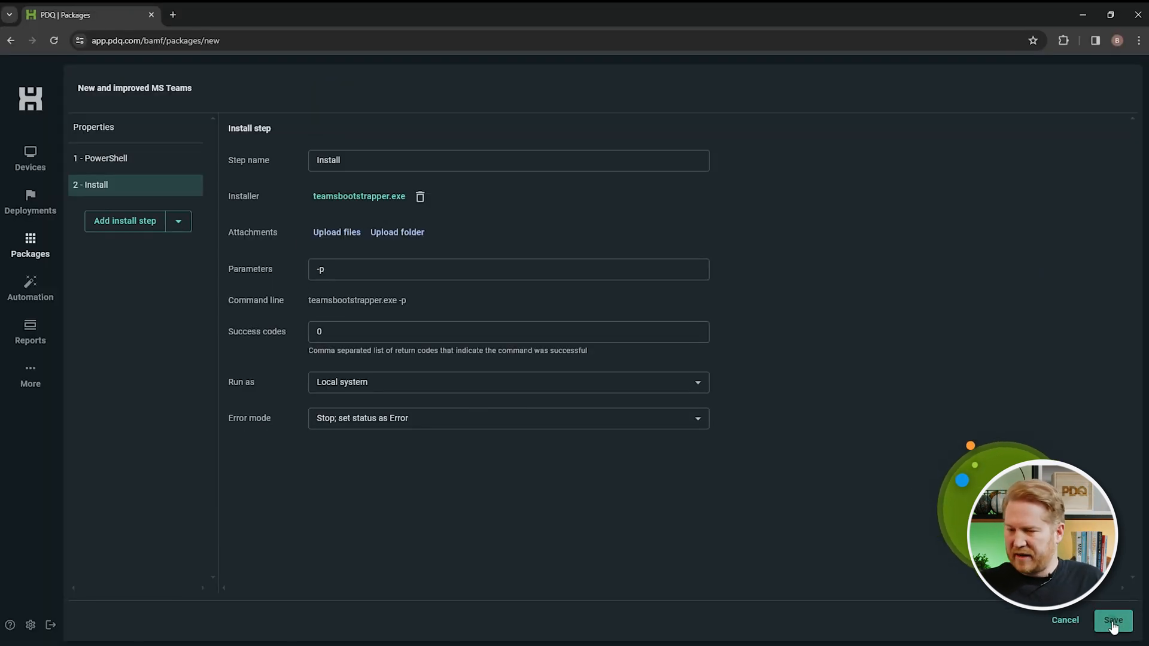
click(1111, 620)
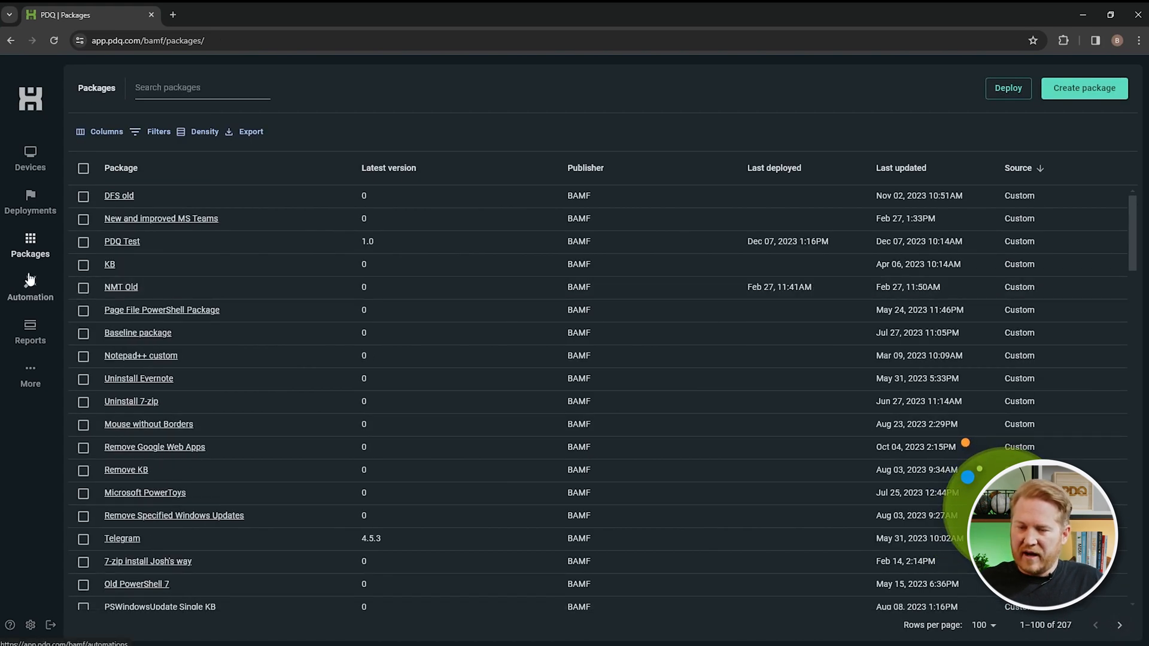
Step: Deploy 'New and improved MS Teams' to the device IROH
click(82, 218)
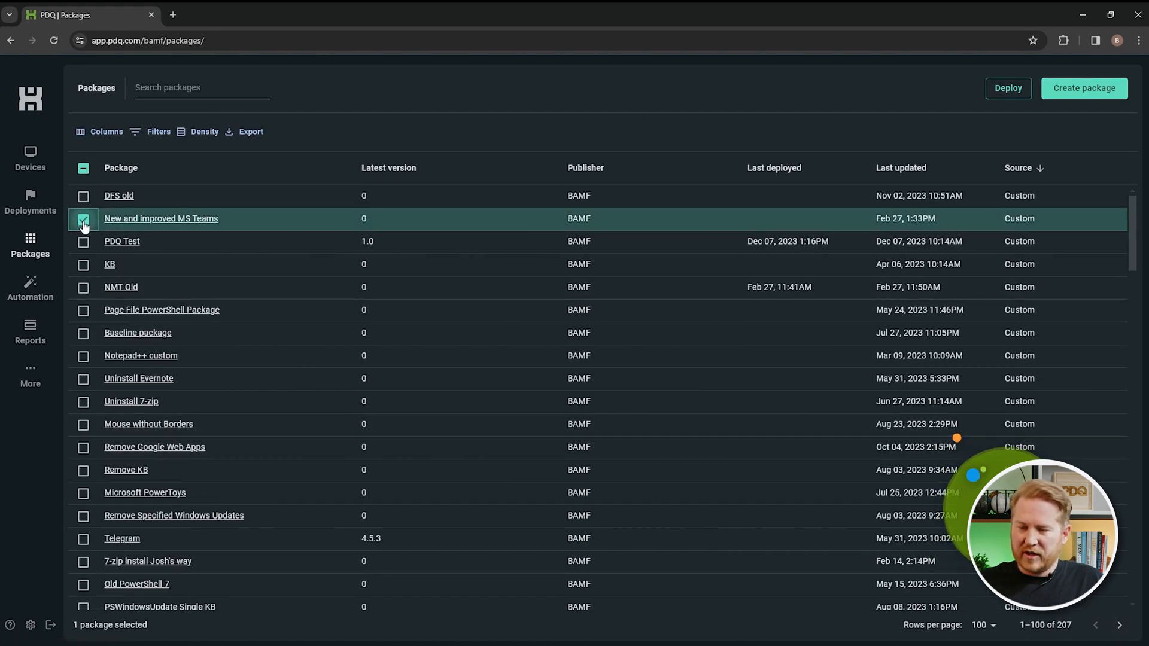
click(1007, 87)
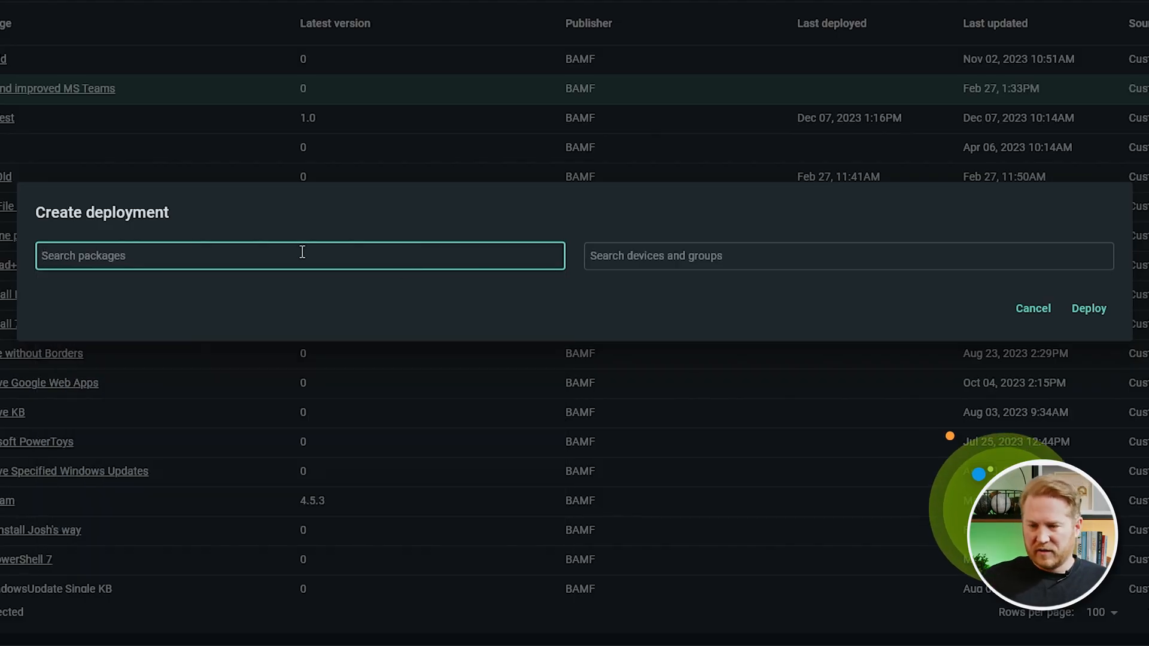
click(300, 256)
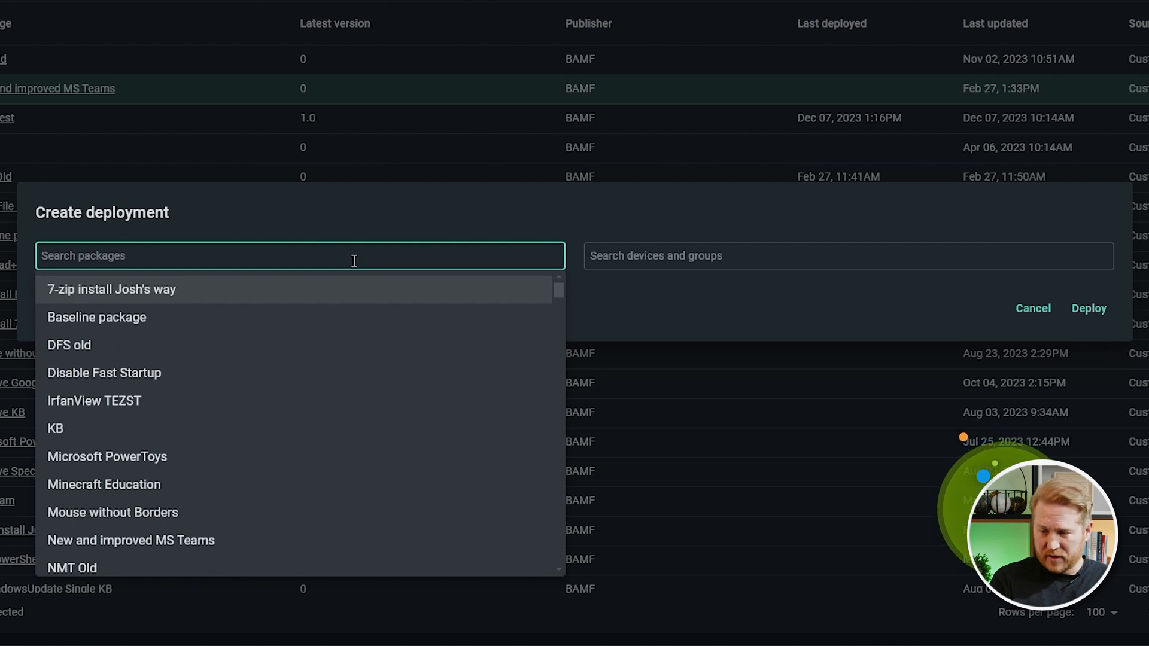
text(teams)
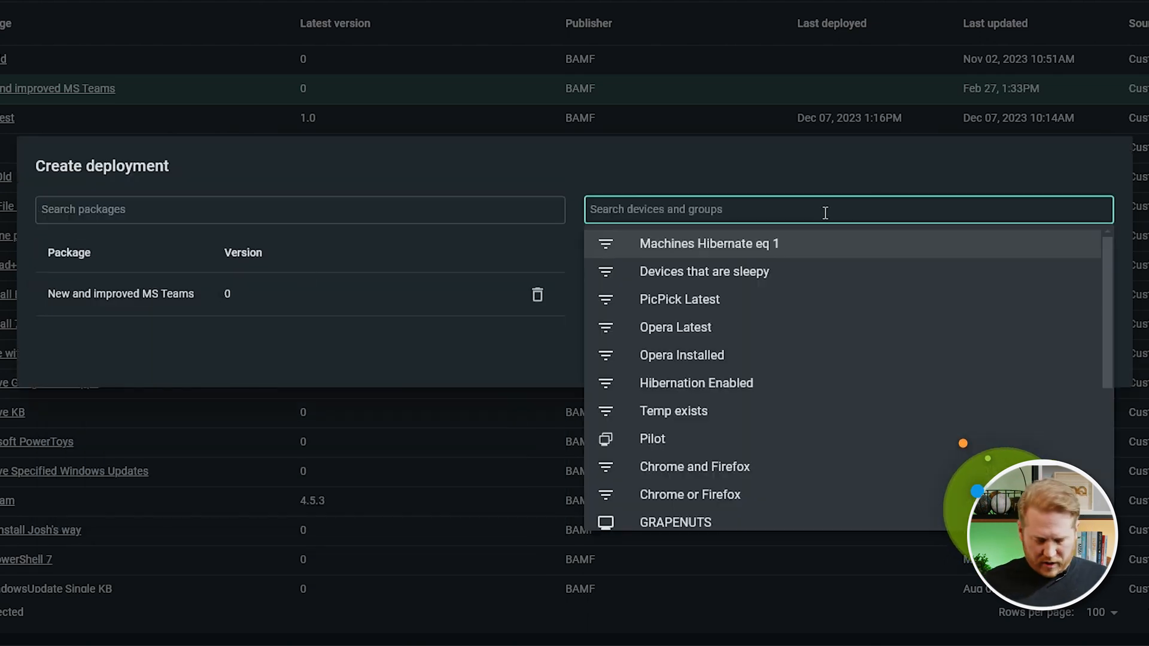
text(iroh)
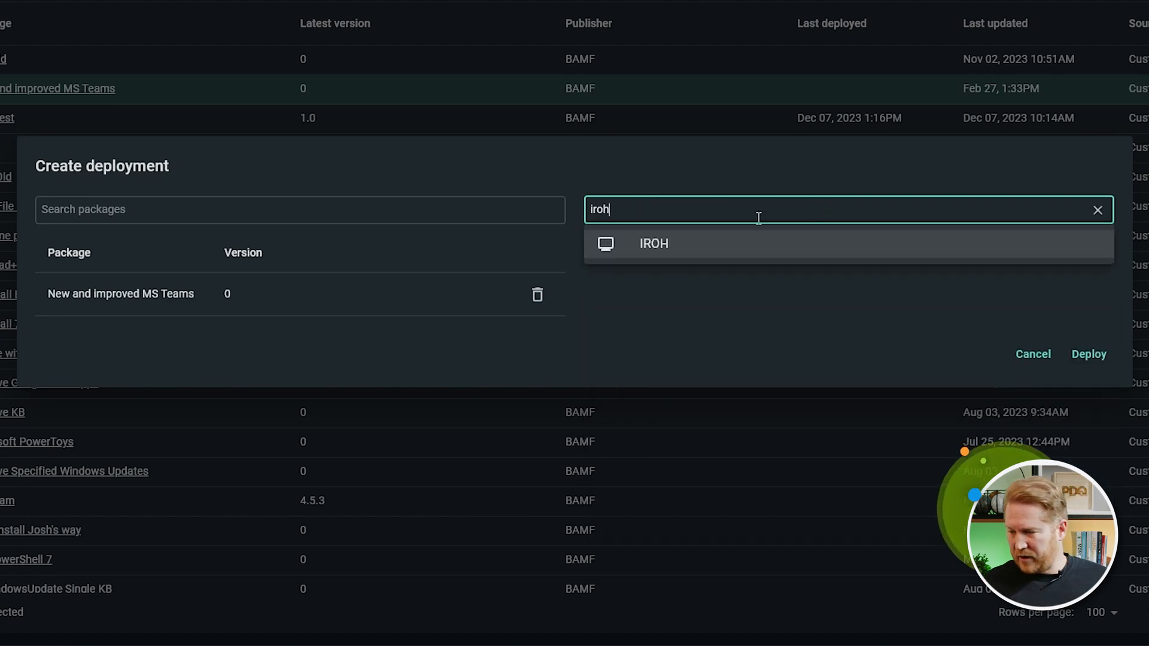
click(652, 243)
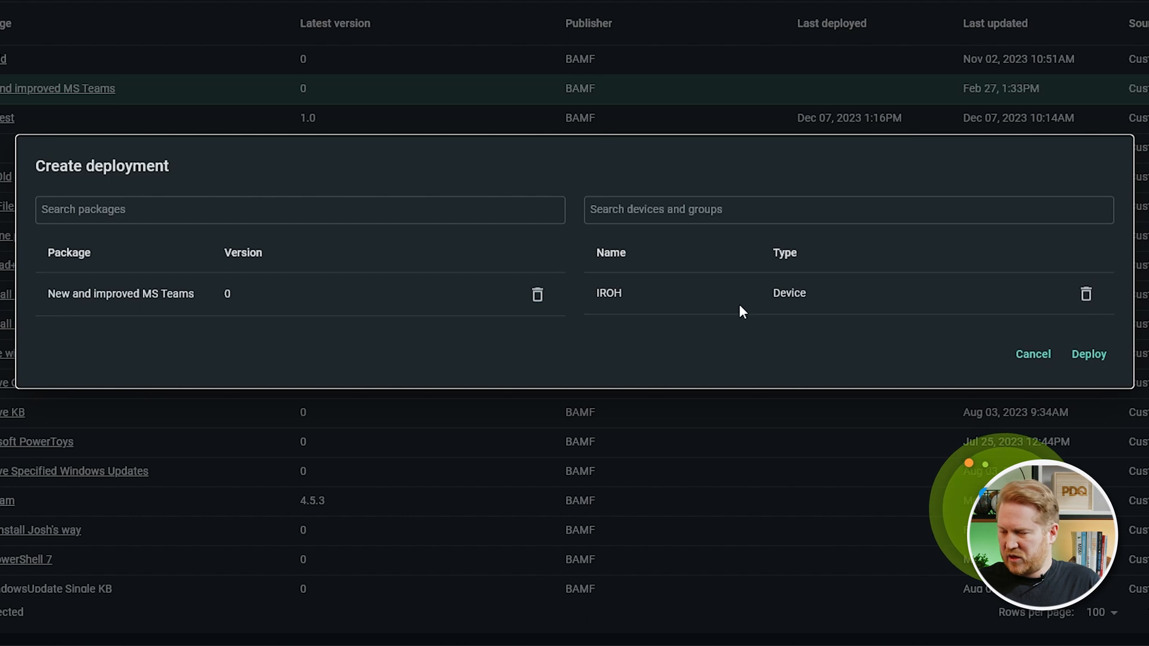
click(1087, 354)
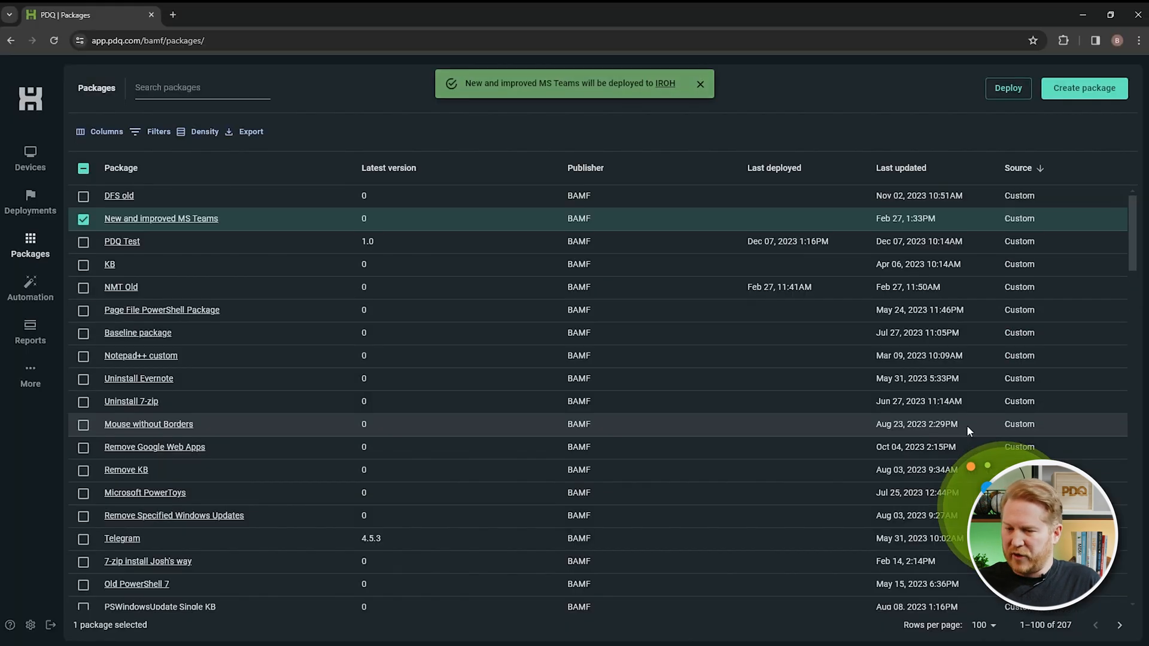